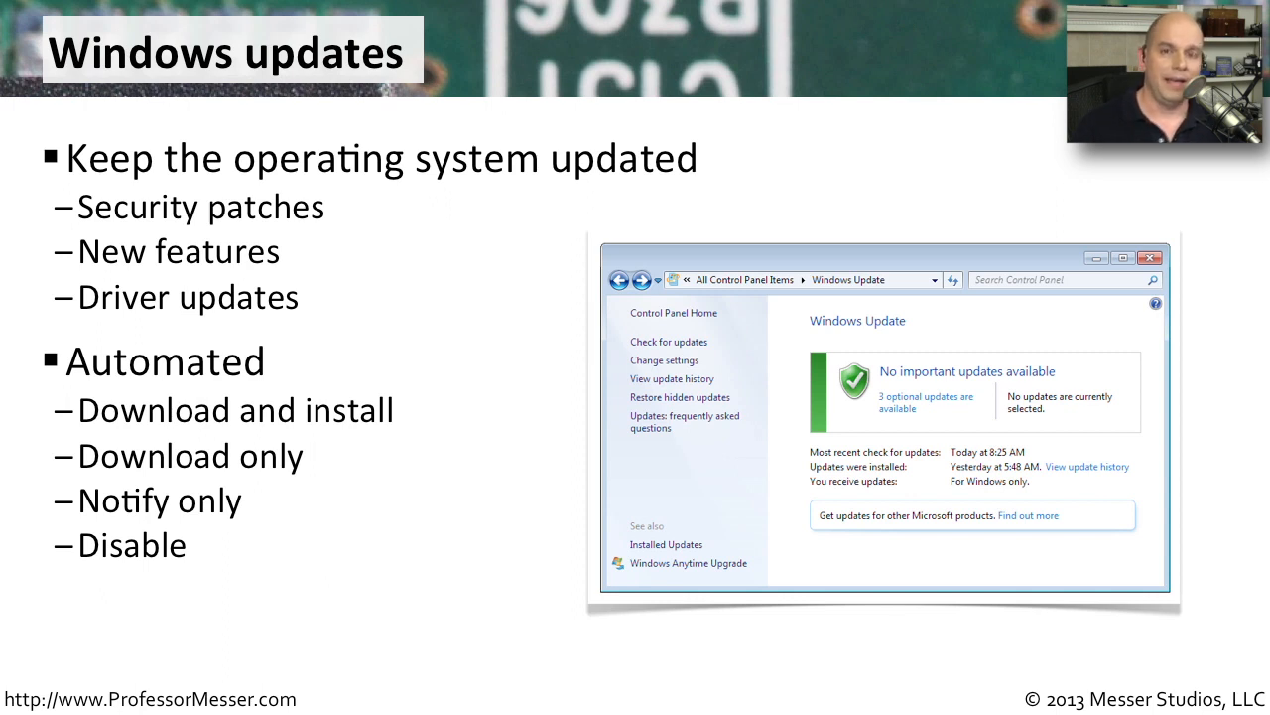
{"action": "key", "text": "Right"}
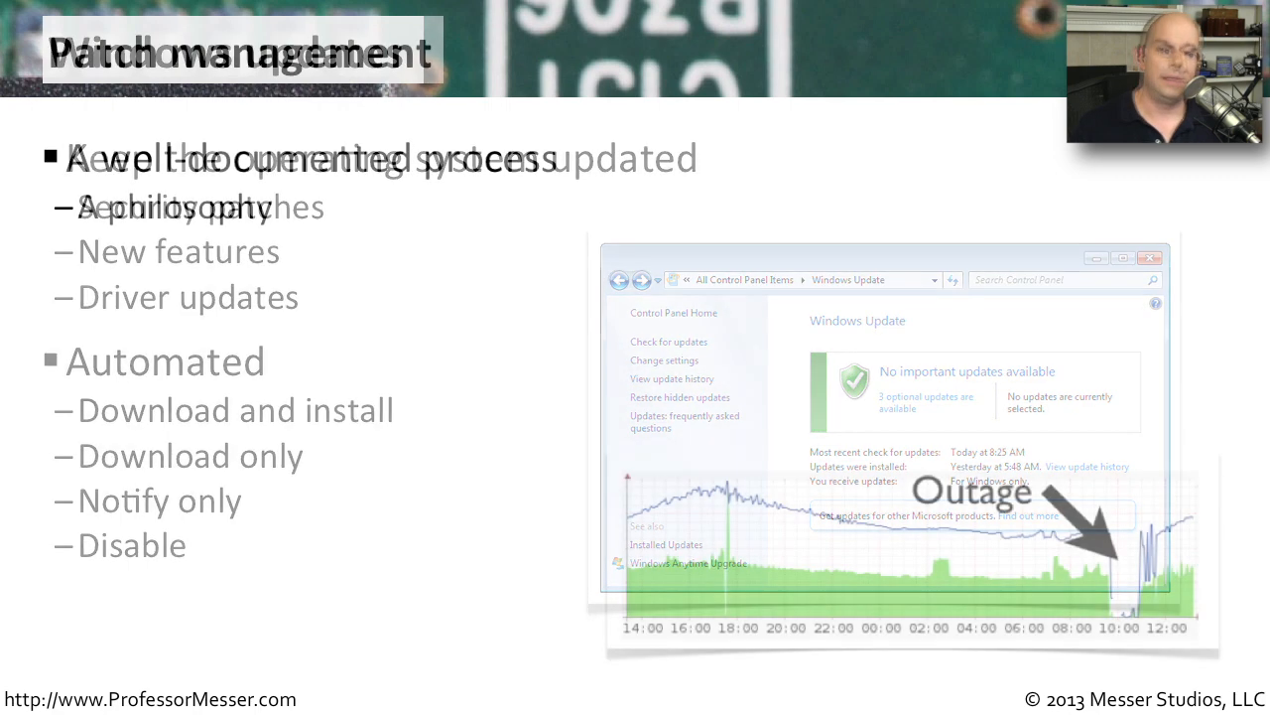